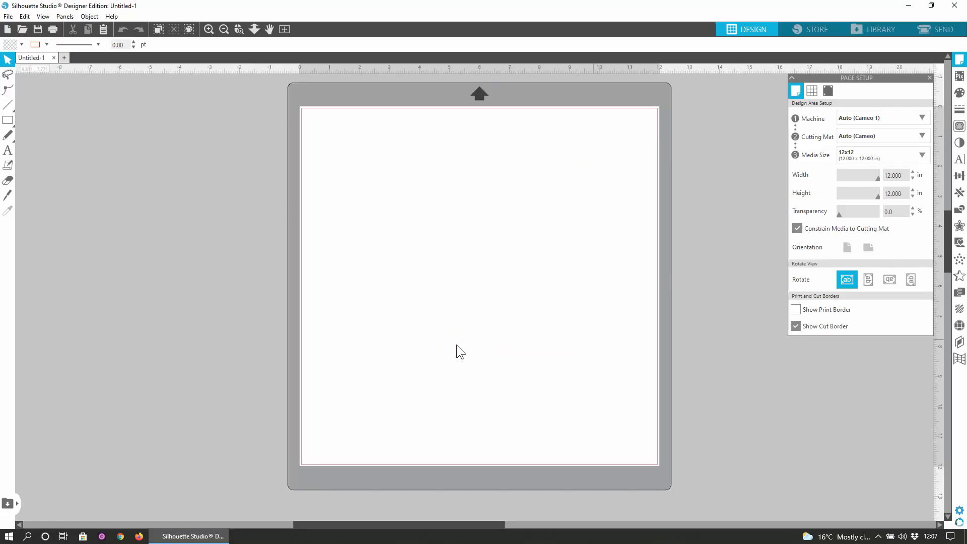
{"action": "mouse_move", "coordinate": [918, 52]}
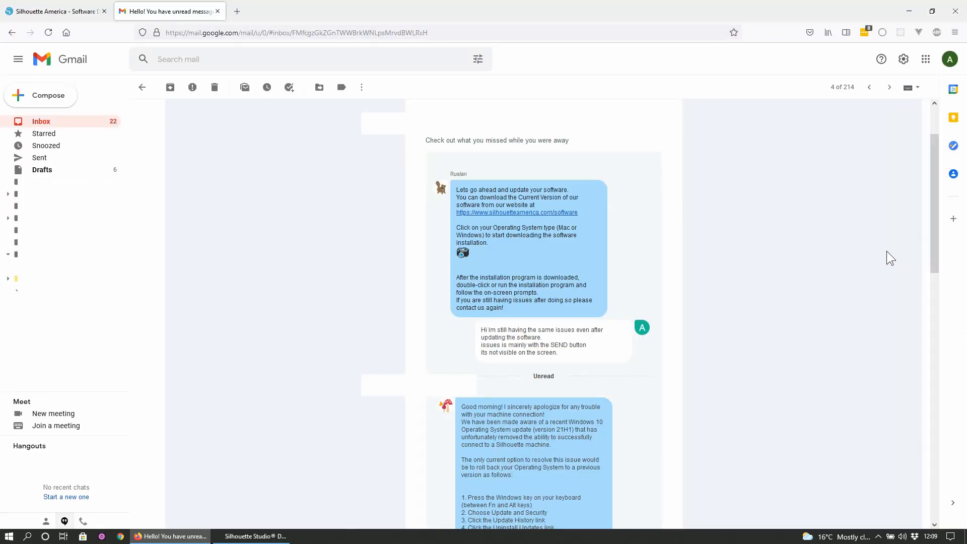
Step: Search 'Upd' to reach Windows Update, review update history showing 20H2 installed, and return
{"action": "scroll", "scroll_direction": "down", "scroll_amount": 3}
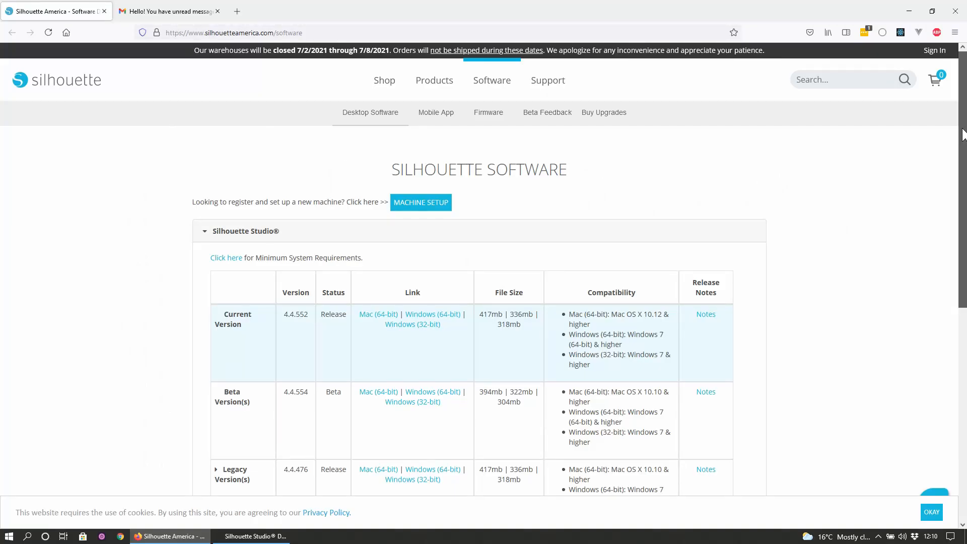
{"action": "scroll", "scroll_direction": "down", "scroll_amount": 3}
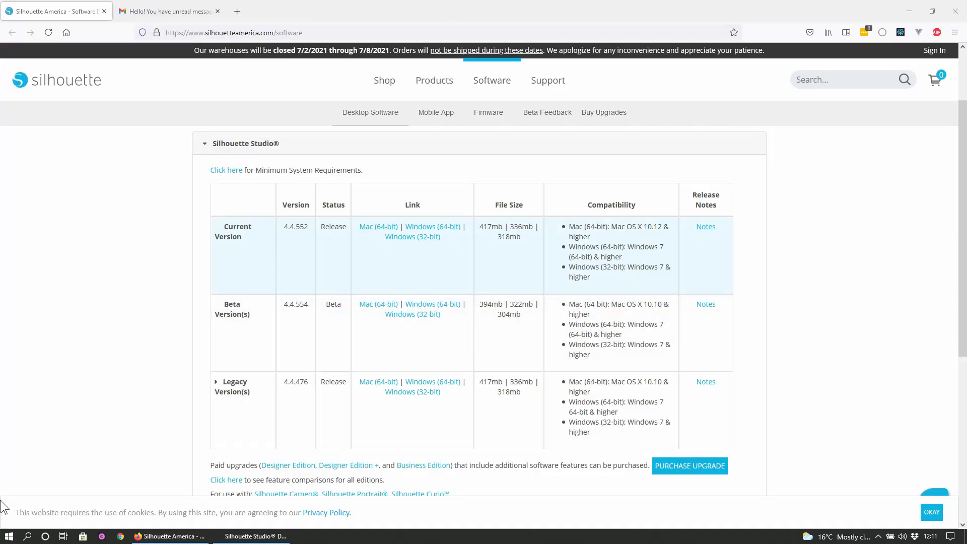
{"action": "type", "text": "Upd"}
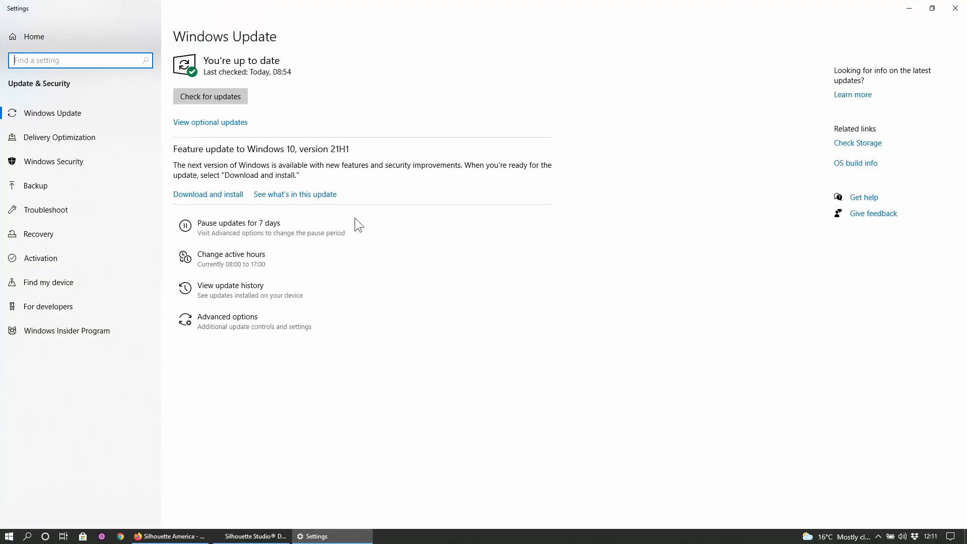
{"action": "mouse_move", "coordinate": [246, 204]}
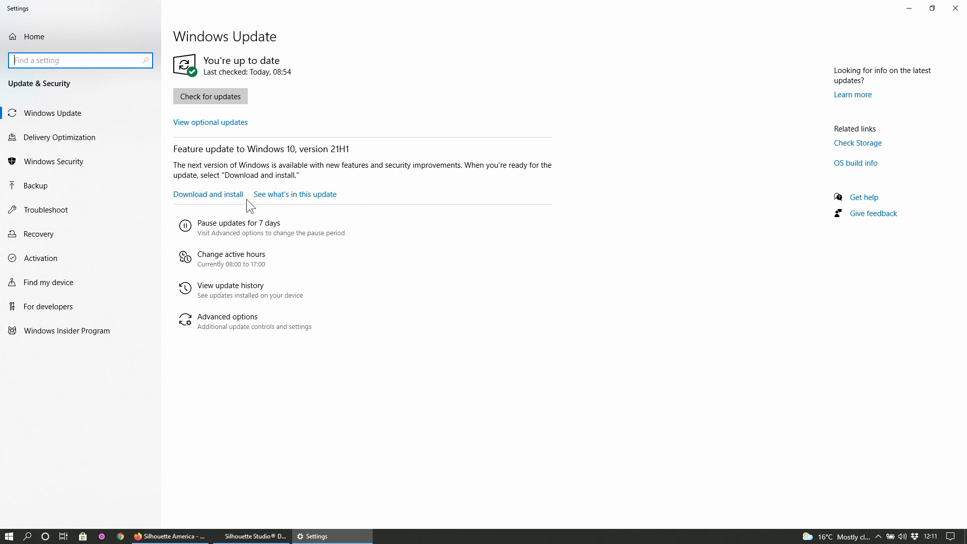
{"action": "mouse_move", "coordinate": [506, 324]}
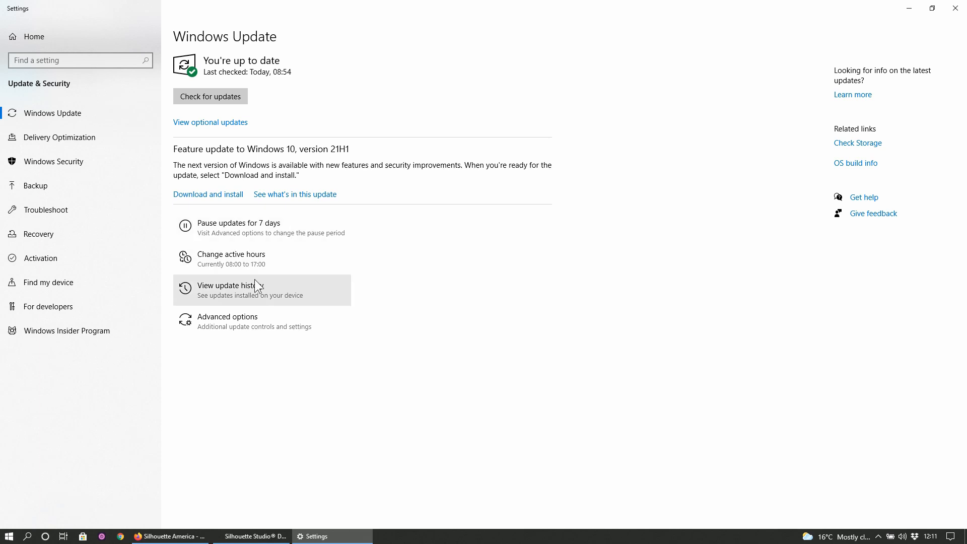
{"action": "left_click", "coordinate": [232, 285]}
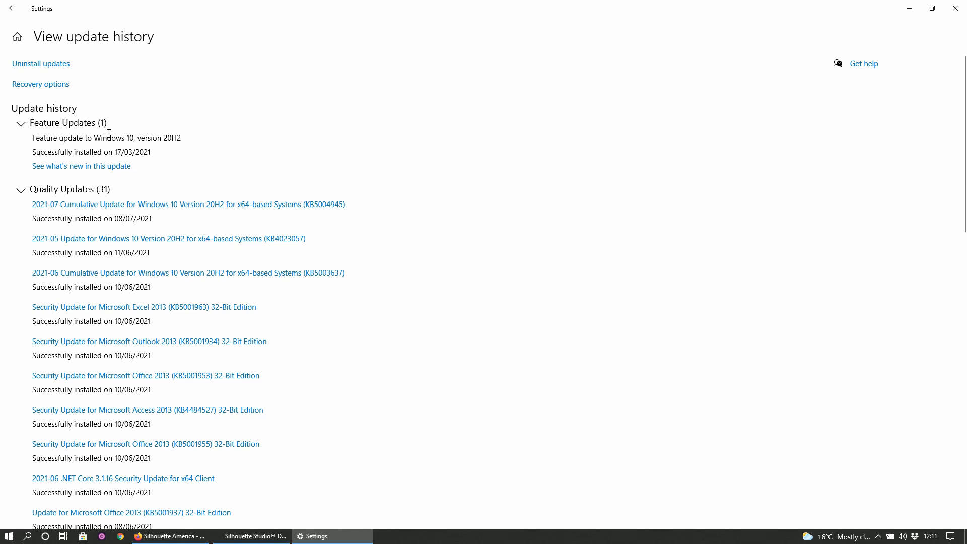
{"action": "left_click", "coordinate": [11, 8]}
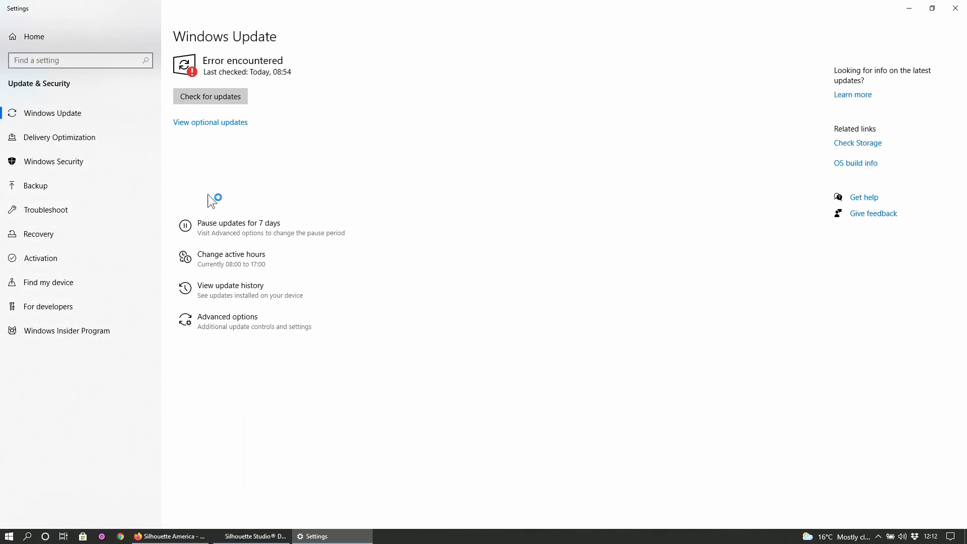
Step: Start downloading the feature update to Windows 10, version 21H1
{"action": "left_click", "coordinate": [209, 97]}
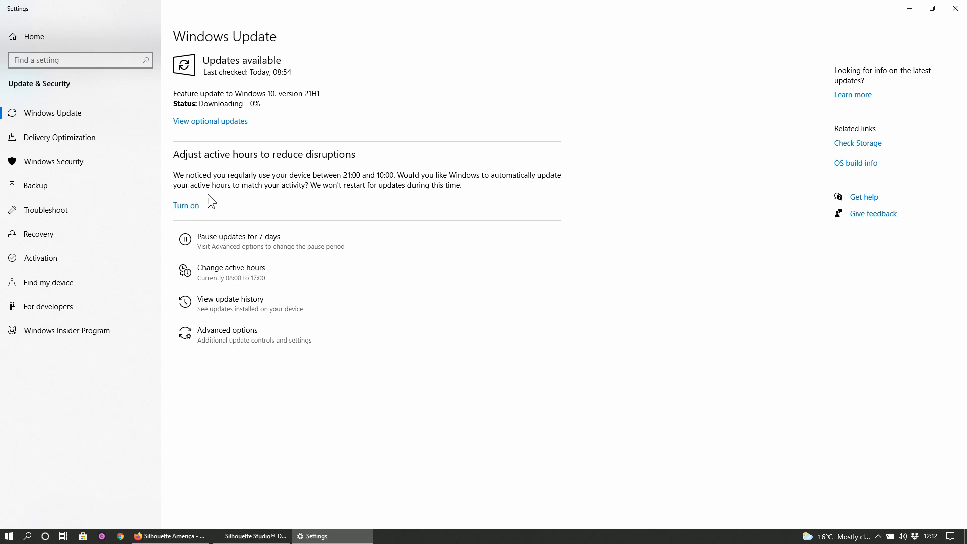
{"action": "mouse_move", "coordinate": [671, 271]}
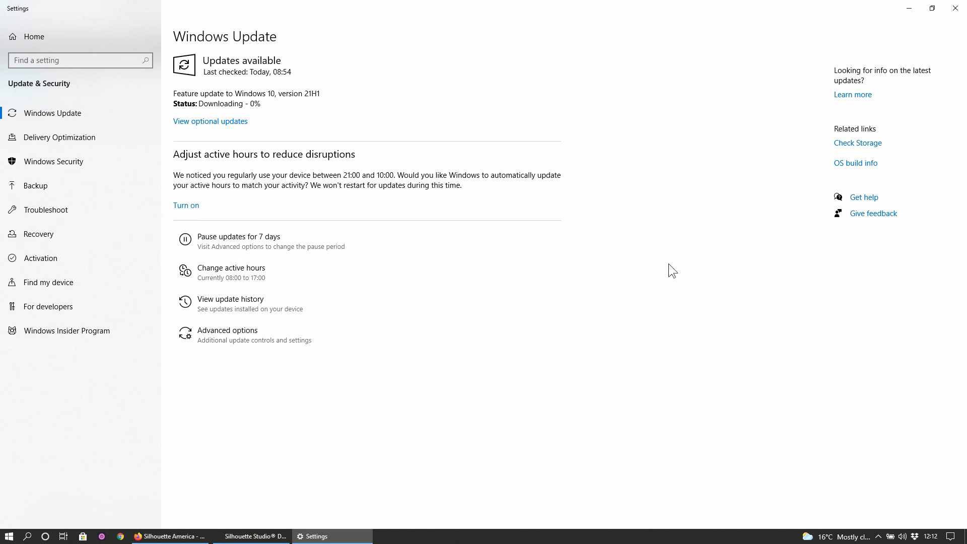